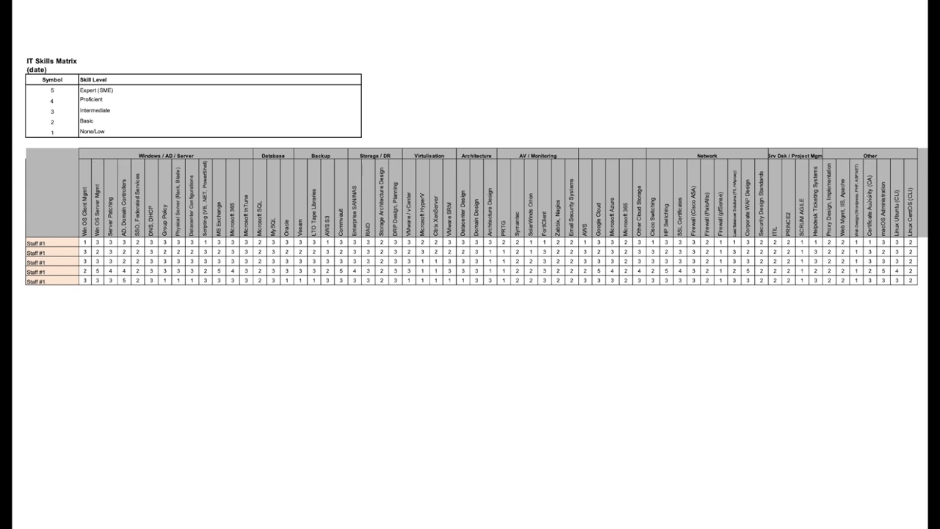
{"action": "mouse_move", "coordinate": [231, 183]}
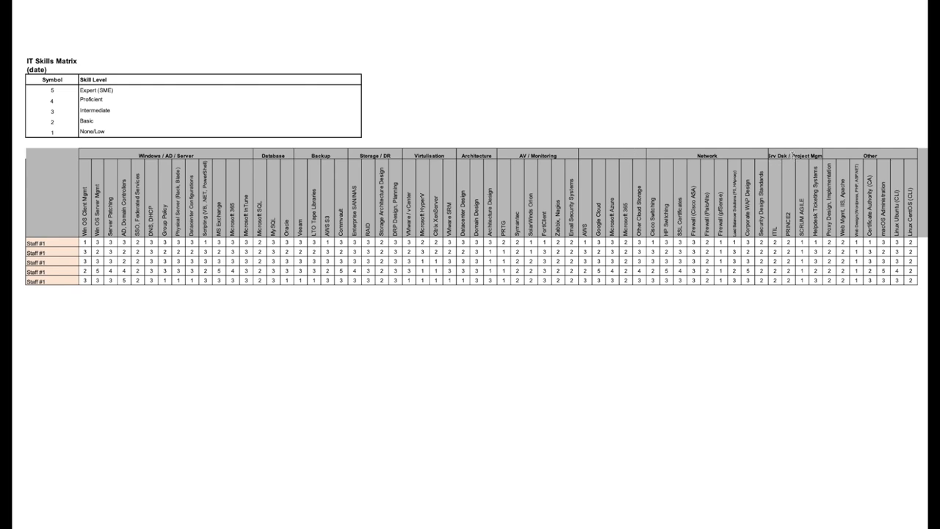
{"action": "mouse_move", "coordinate": [881, 152]}
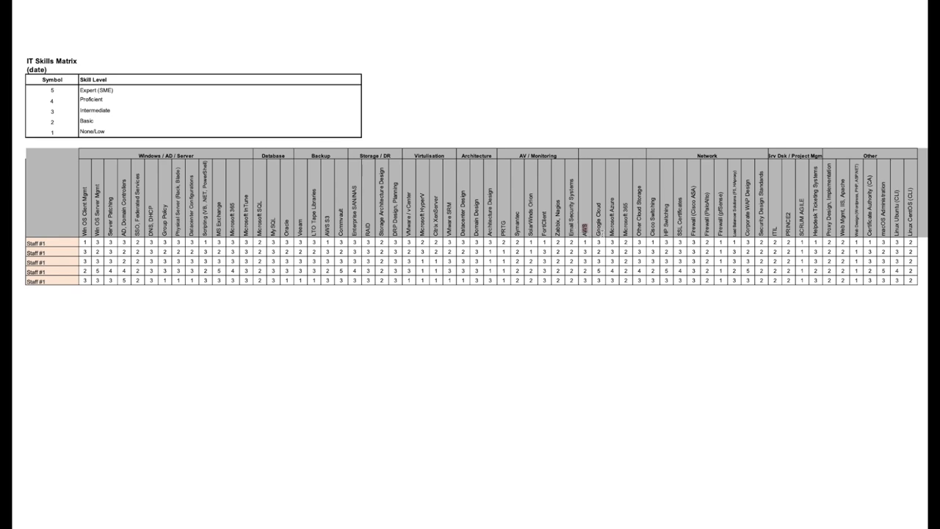
{"action": "left_click", "coordinate": [620, 220]}
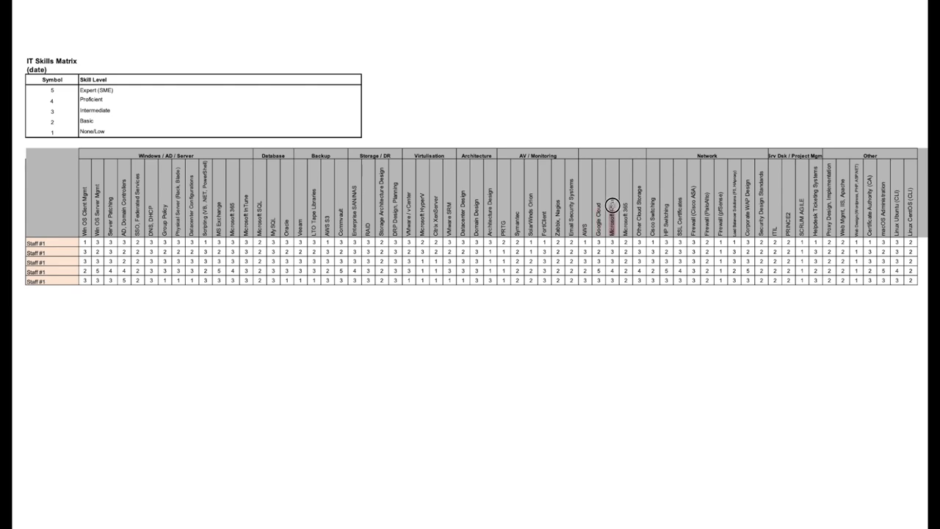